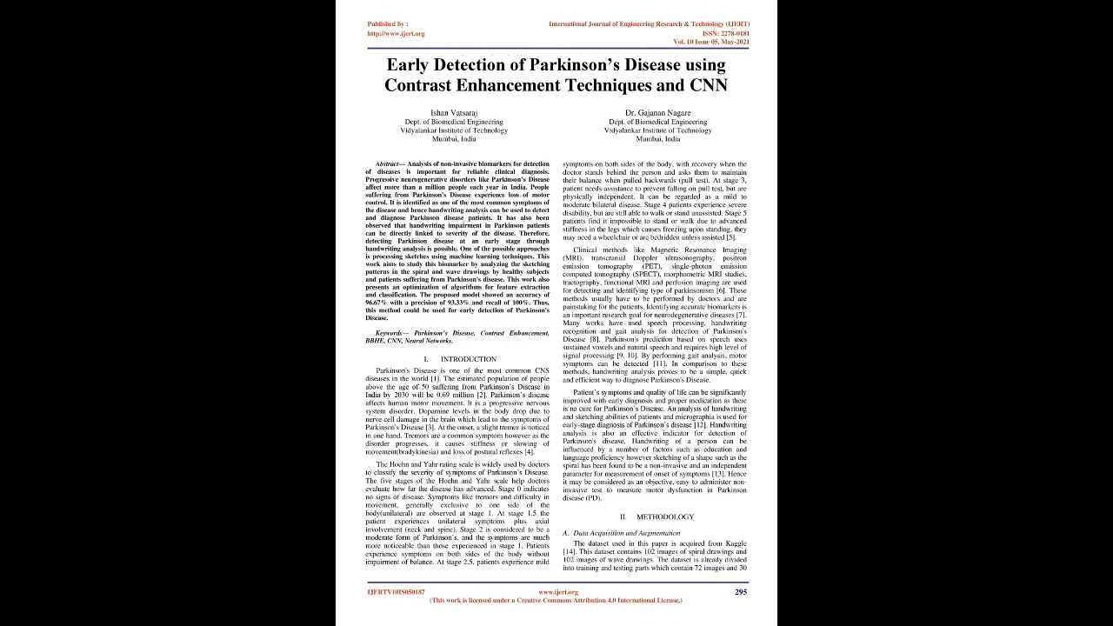
scroll("down", 3)
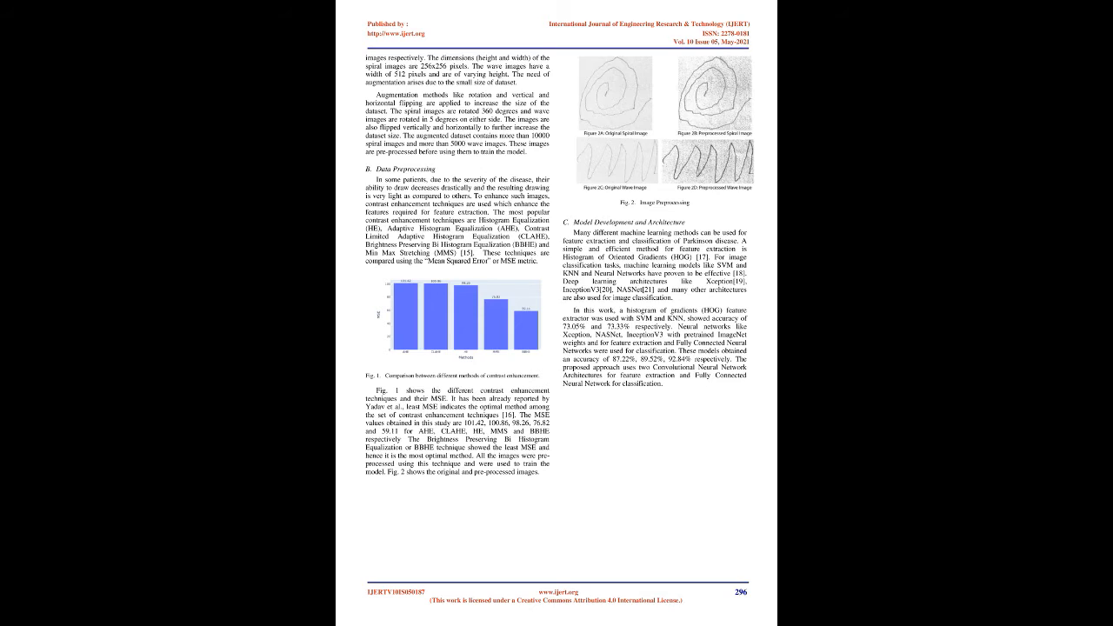
scroll("down", 3)
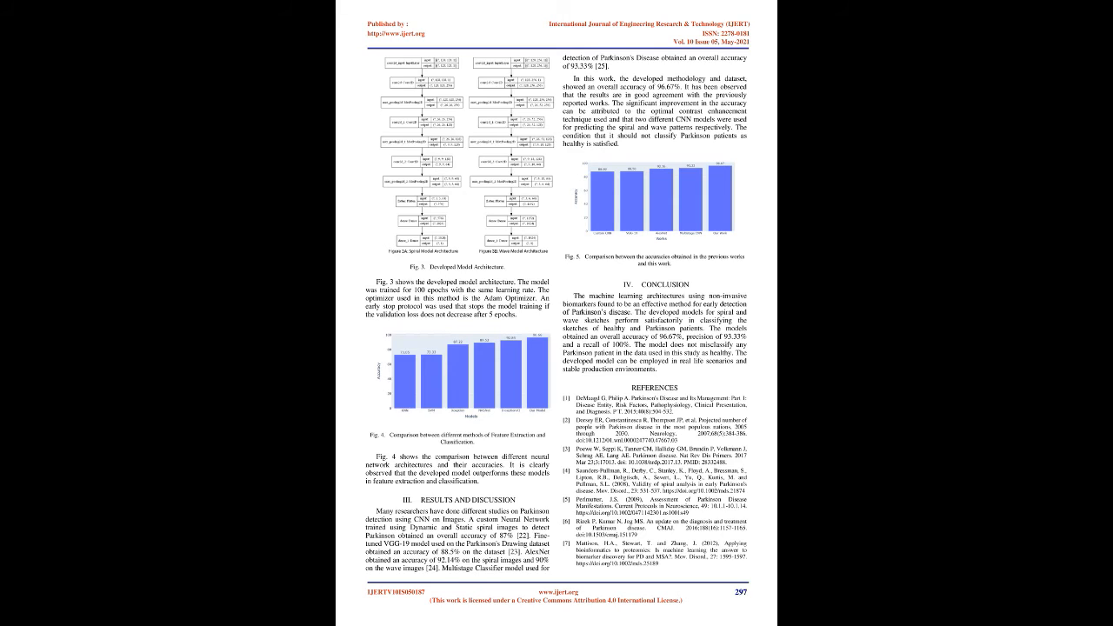
scroll("down", 3)
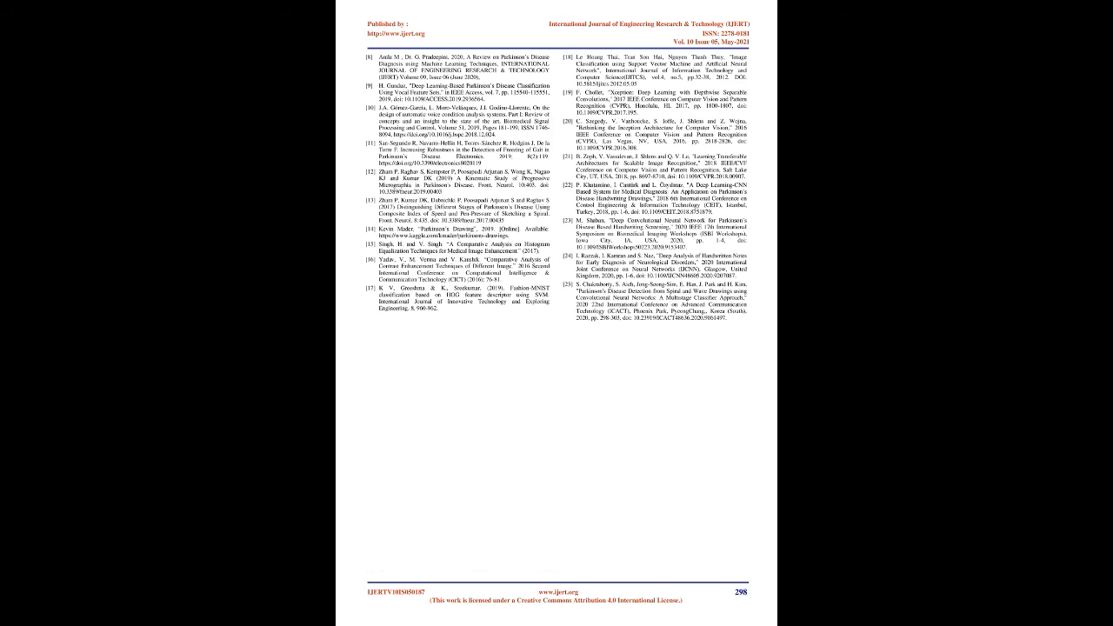